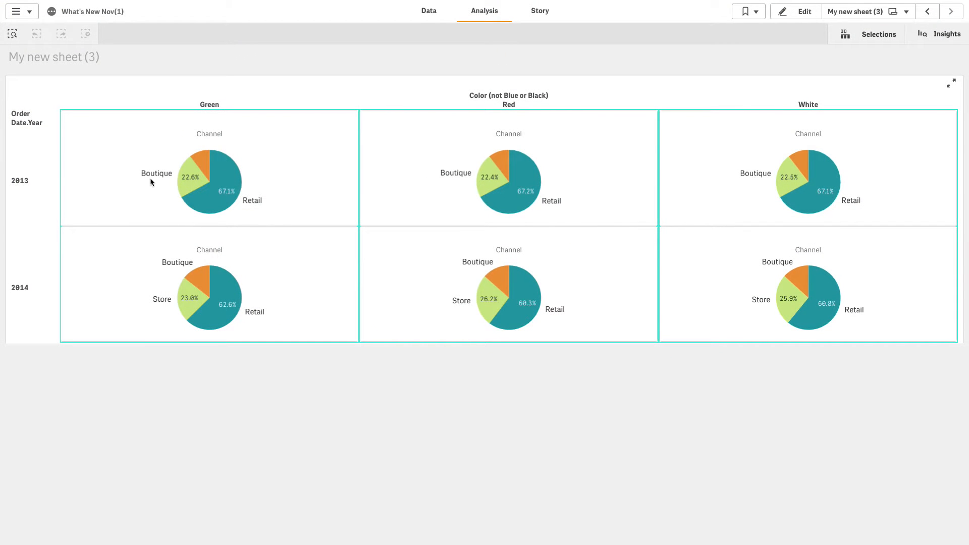
pyautogui.moveTo(773, 309)
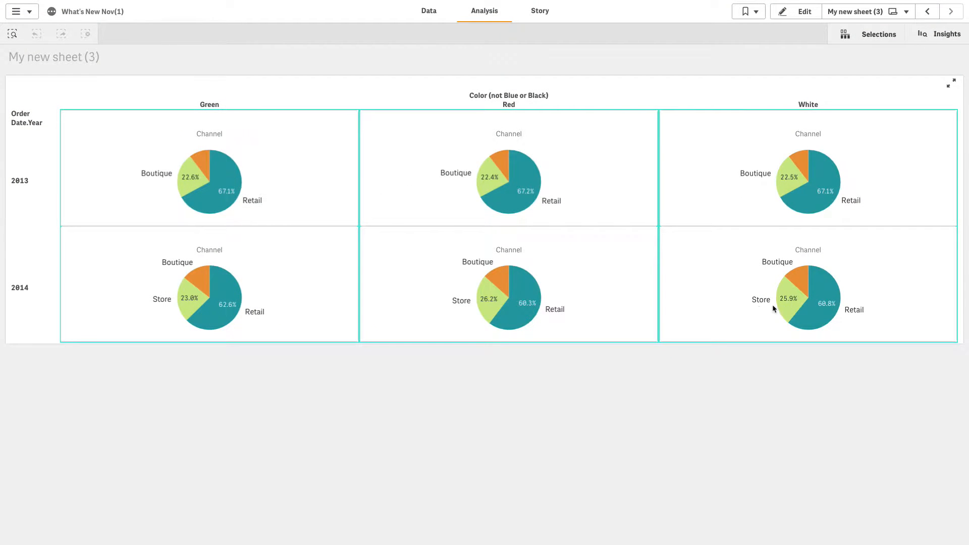
pyautogui.moveTo(544, 123)
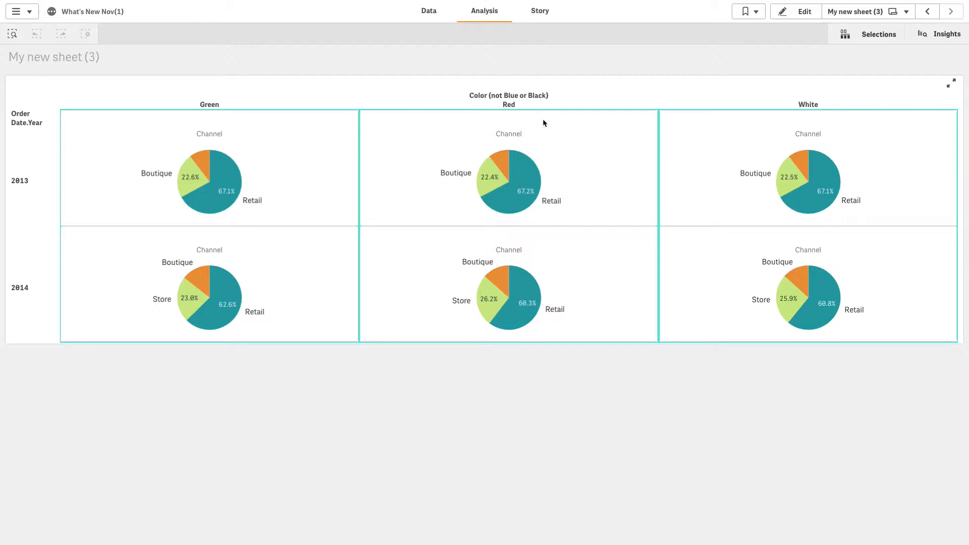
# - Enter edit mode on the trellis sheet to show the container's Order Date.Year and Color dimensions
pyautogui.click(795, 11)
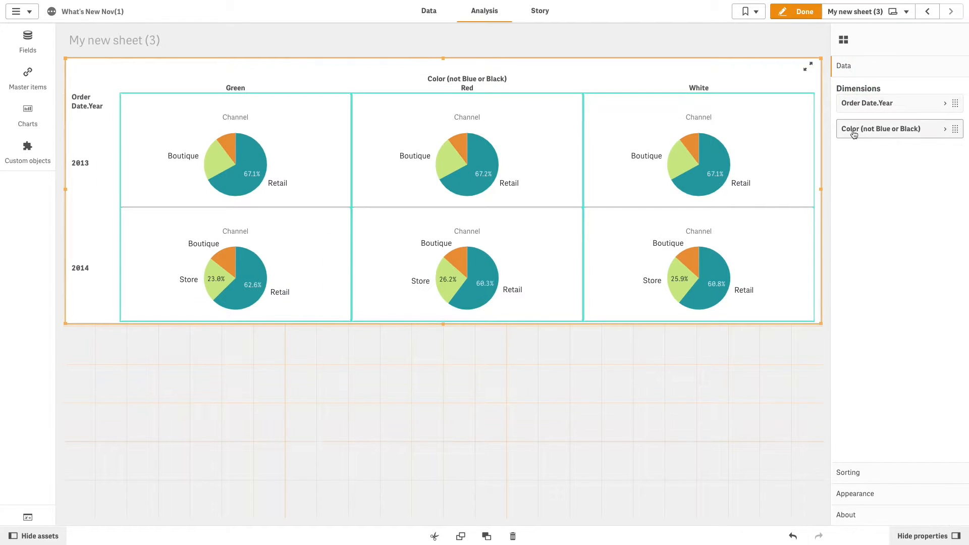
# - Review the Color dimension and the trellis options, including the teal solid border settings
pyautogui.click(885, 129)
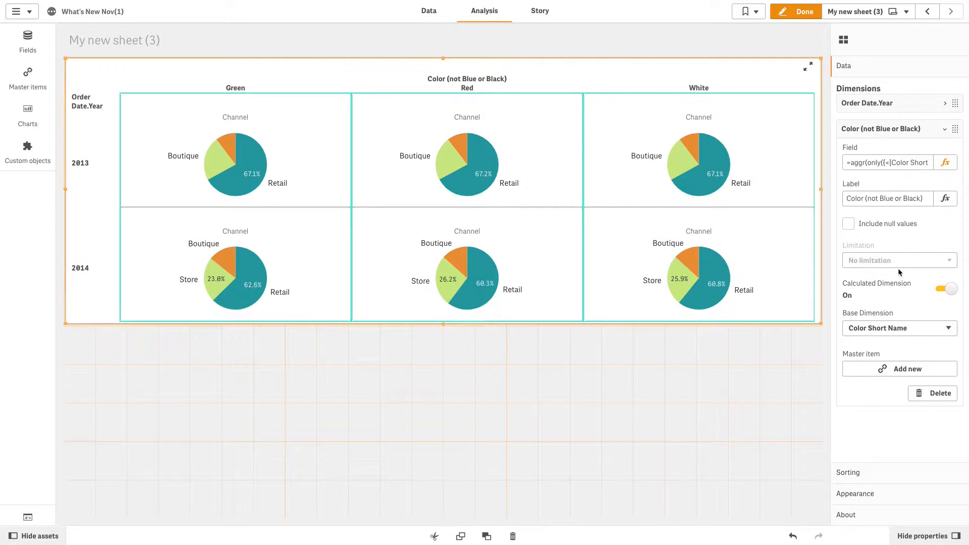
pyautogui.moveTo(932, 300)
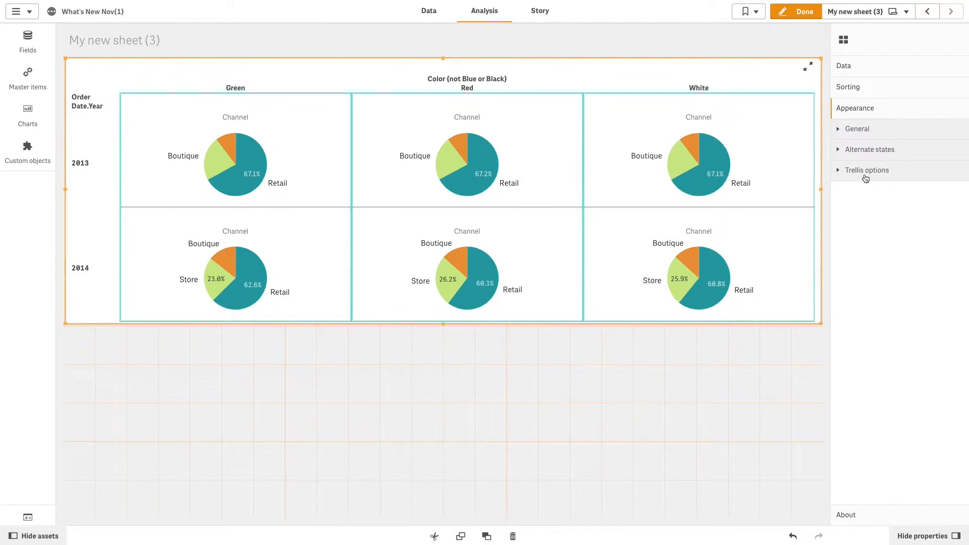
pyautogui.click(866, 170)
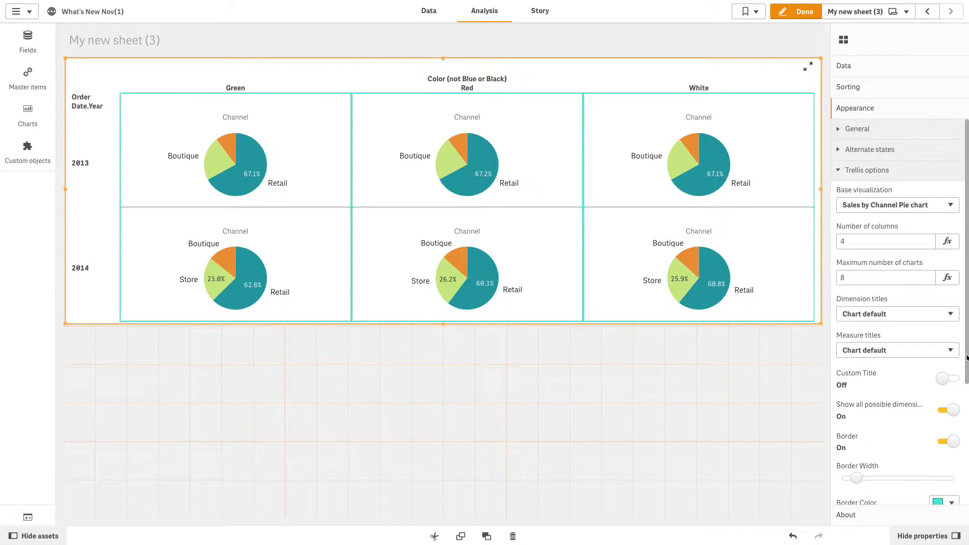
pyautogui.scroll(-3)
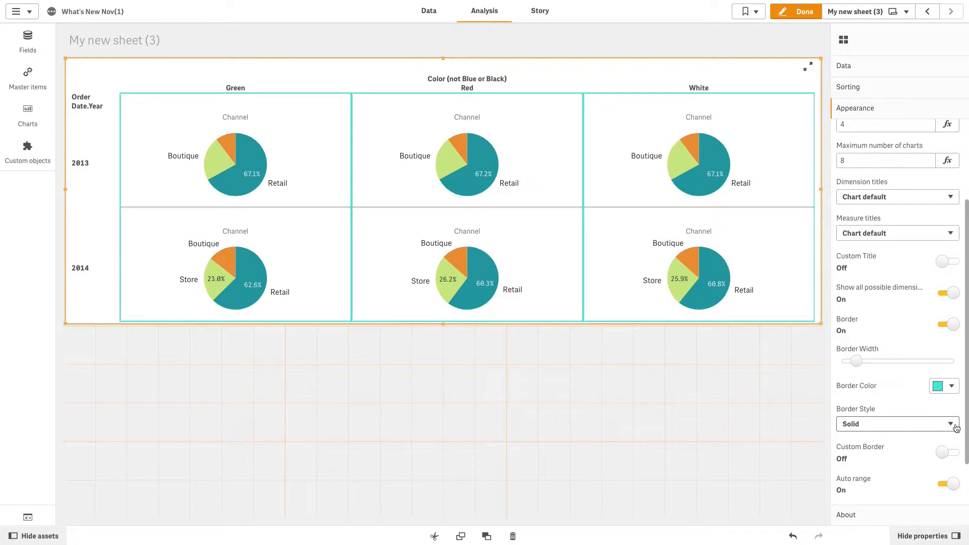
pyautogui.scroll(-3)
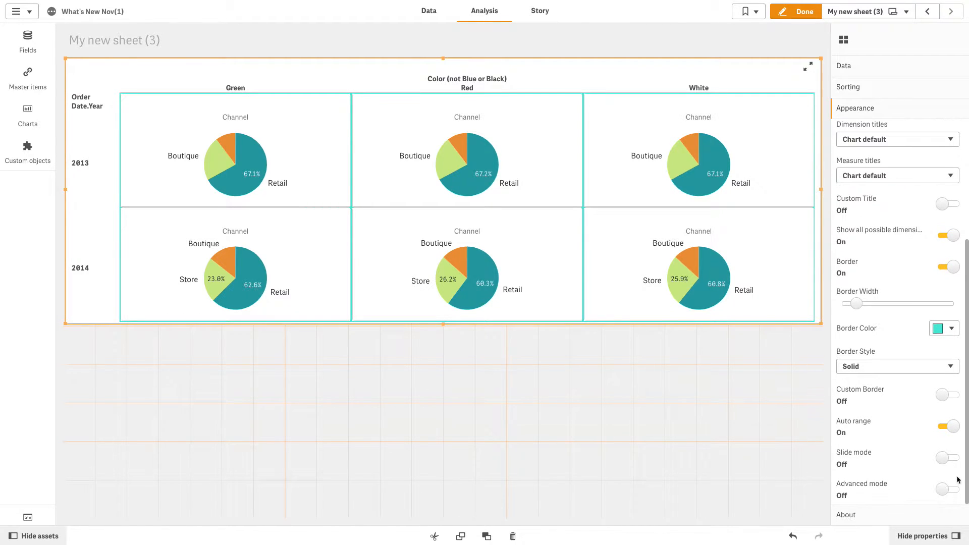
pyautogui.click(951, 489)
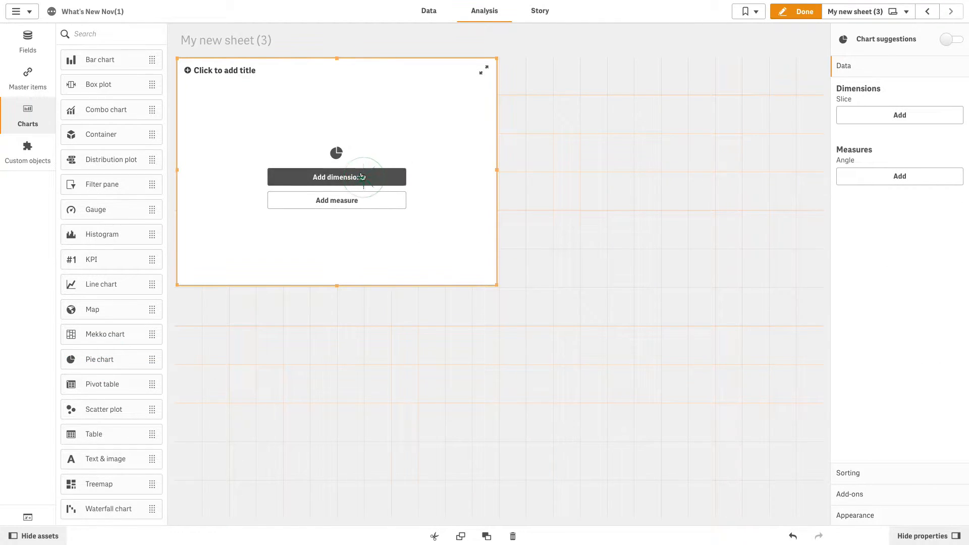
# - Make the pie chart slice Sales by Channel, with its legend hidden
pyautogui.write('Cha')
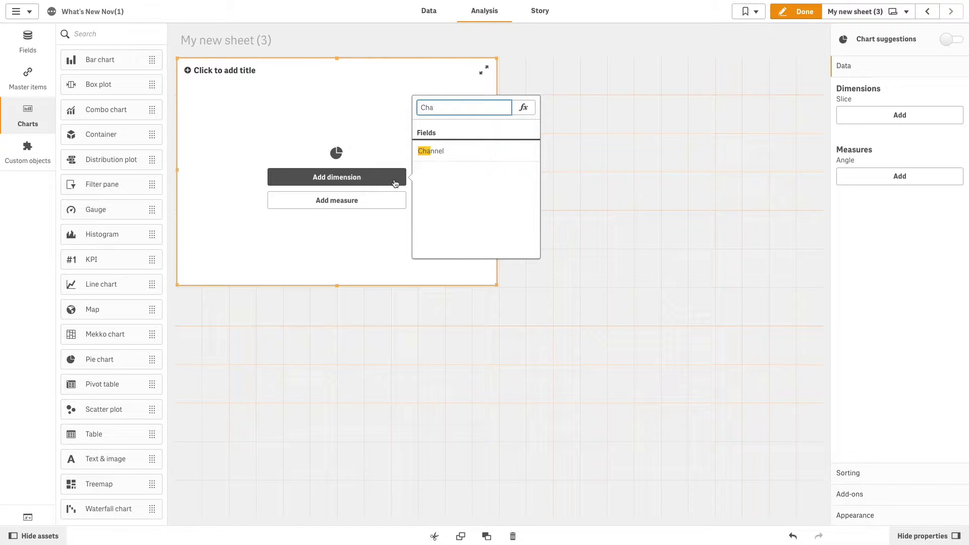
pyautogui.click(431, 151)
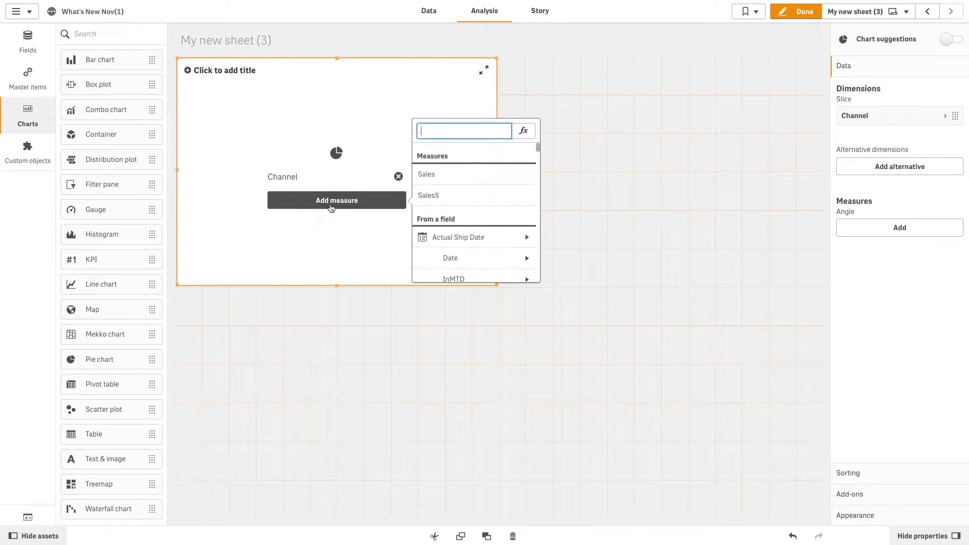
pyautogui.click(425, 174)
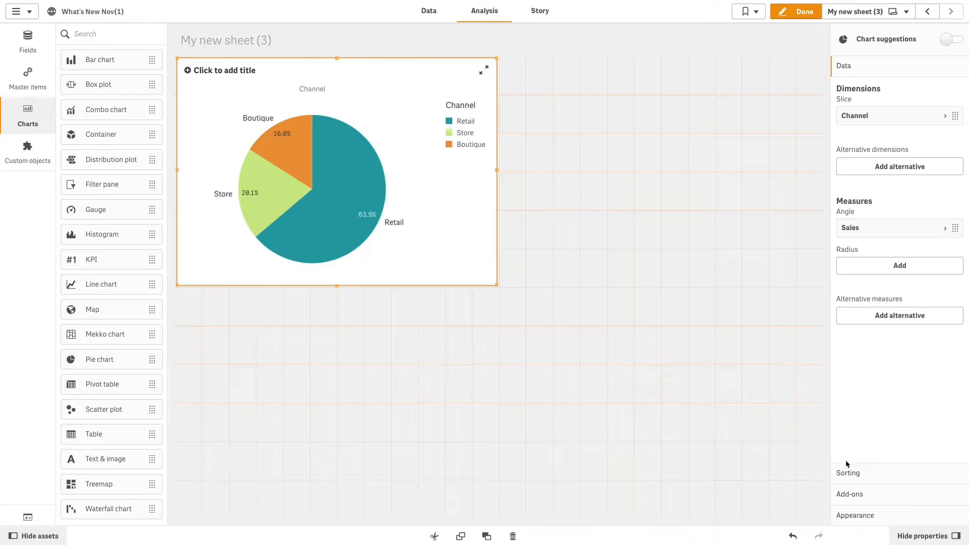
pyautogui.click(856, 128)
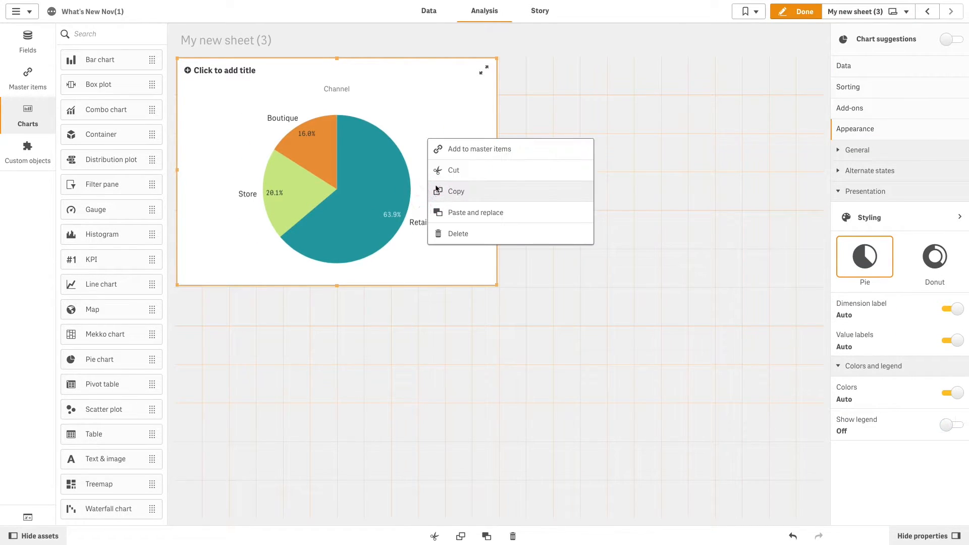
# - Save the pie chart as master visualization 'Sales by Channel Pie chart'
pyautogui.click(476, 149)
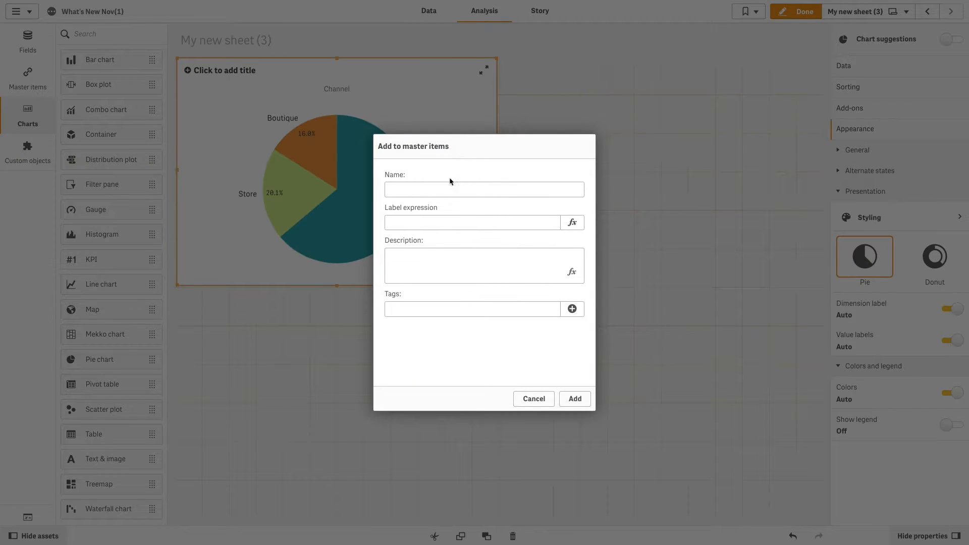
pyautogui.write('Sales by Channel Pie chart')
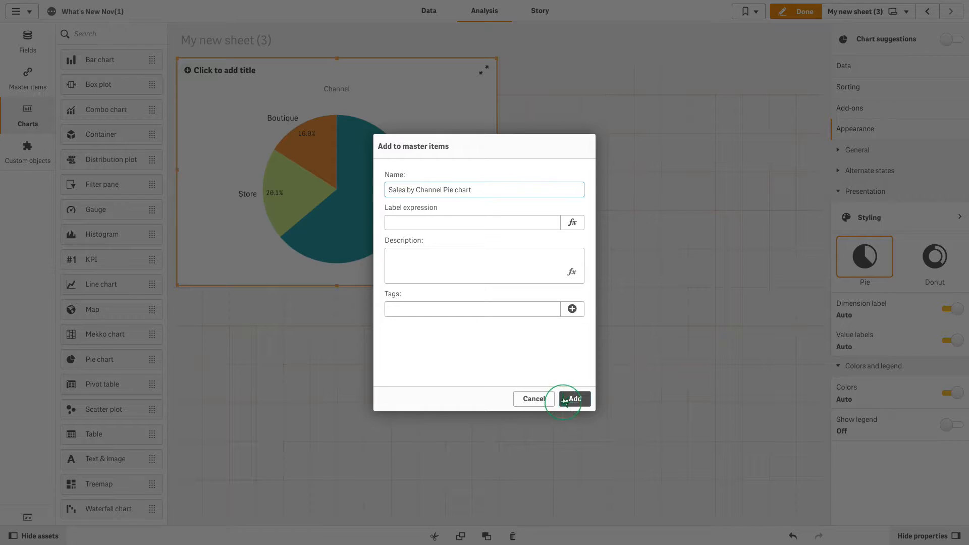
pyautogui.click(573, 399)
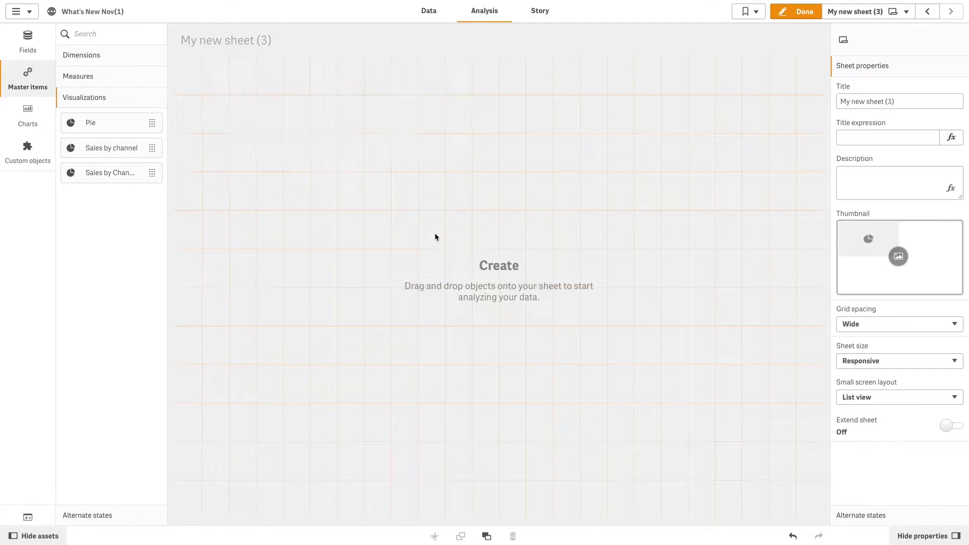
# - Add a trellis container split by Order Date.Year, repeating the saved pie chart
pyautogui.click(27, 151)
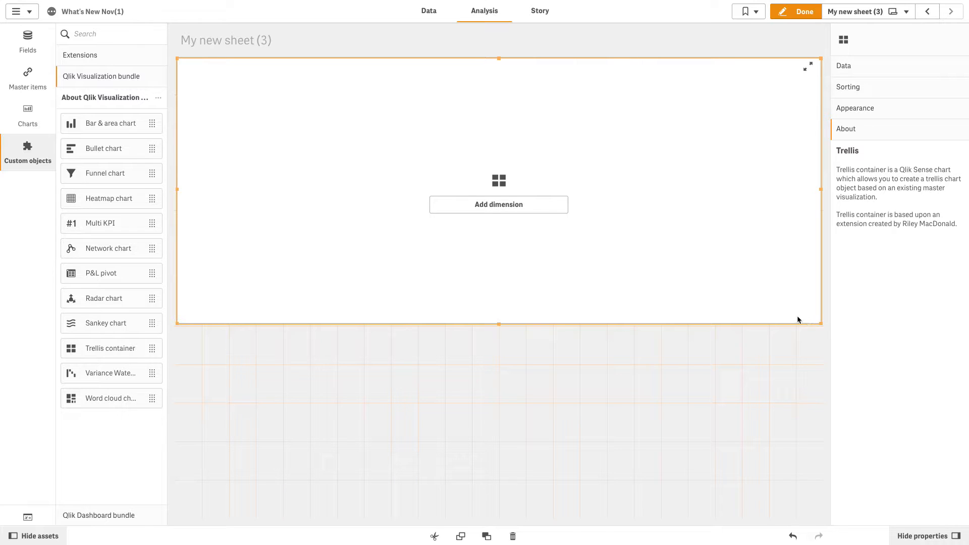
pyautogui.click(498, 204)
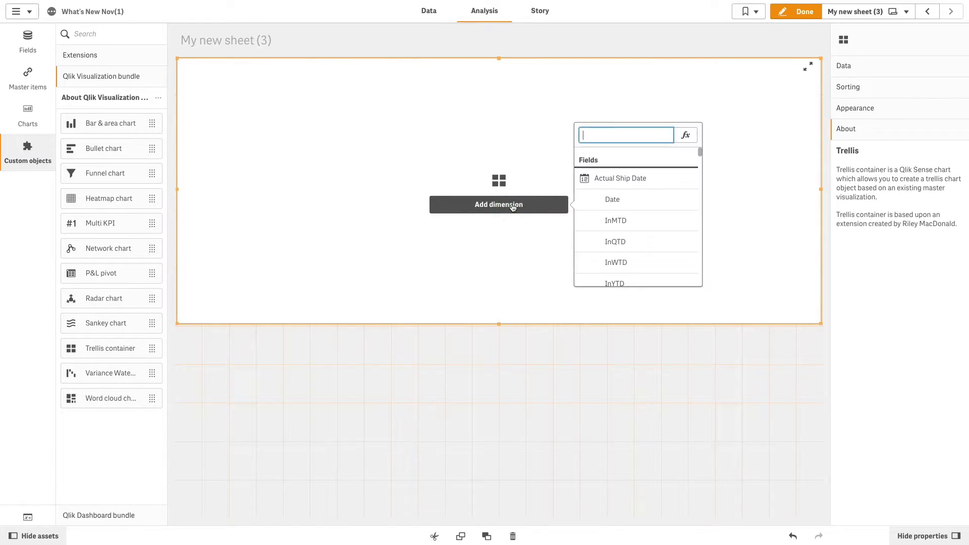
pyautogui.write('Order')
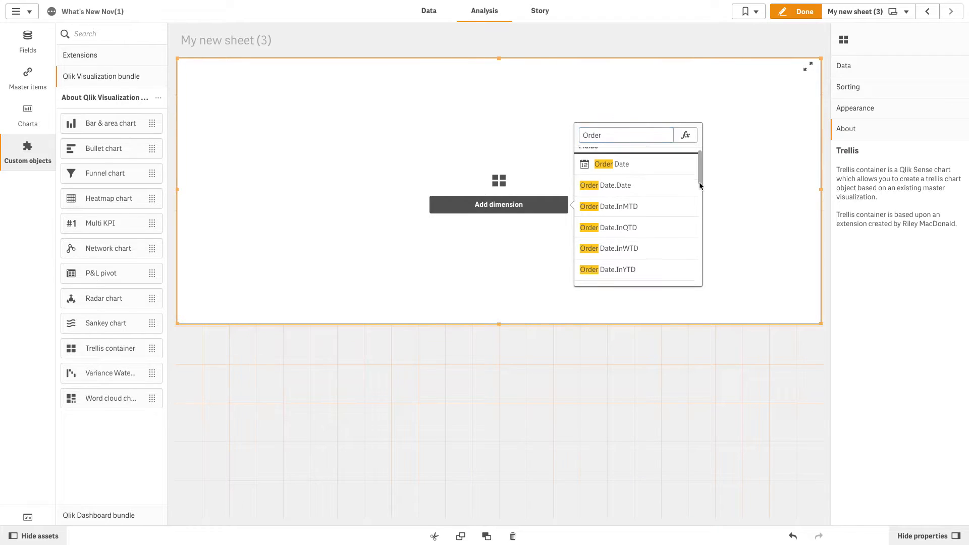
pyautogui.scroll(-3)
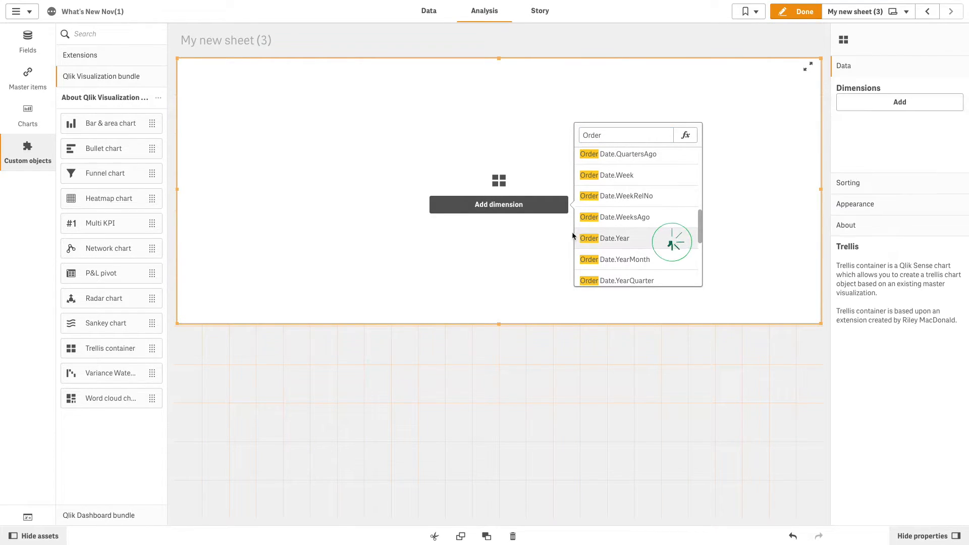
pyautogui.click(605, 239)
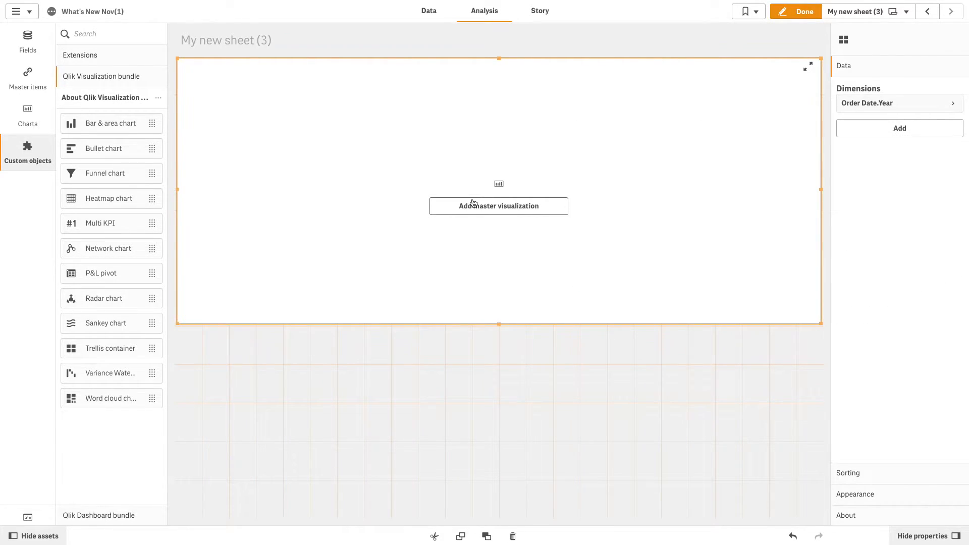
pyautogui.click(498, 206)
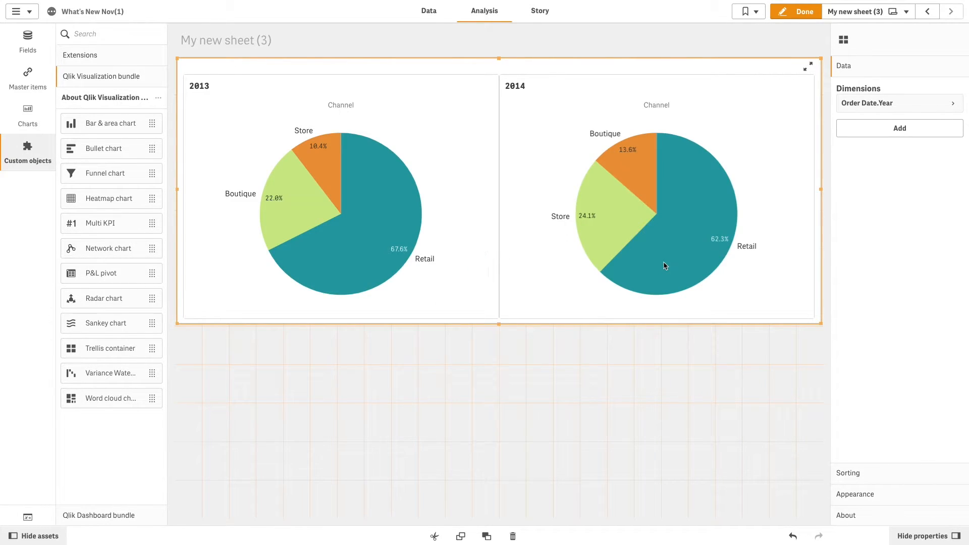
pyautogui.moveTo(834, 240)
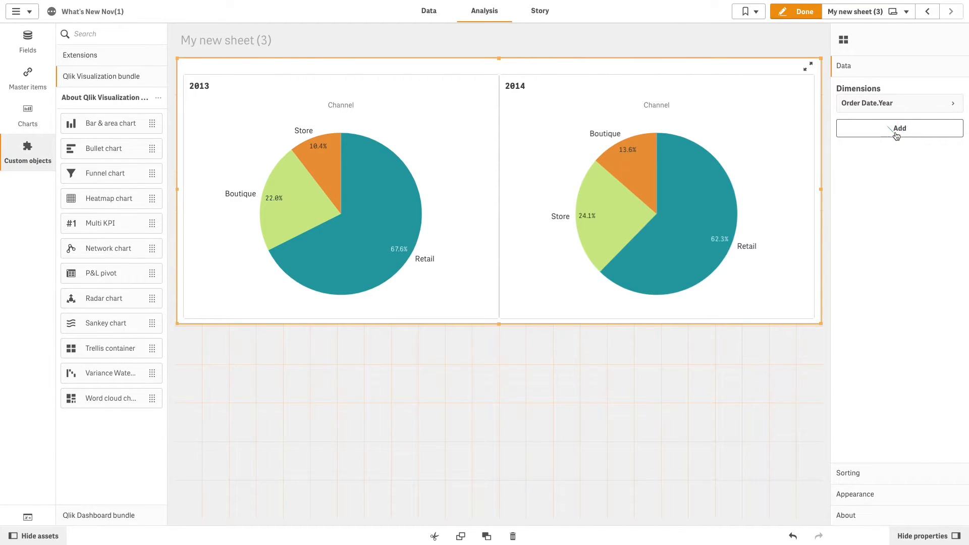
# - Add a calculated Color Short Name dimension limited to Green, Red and White
pyautogui.click(899, 128)
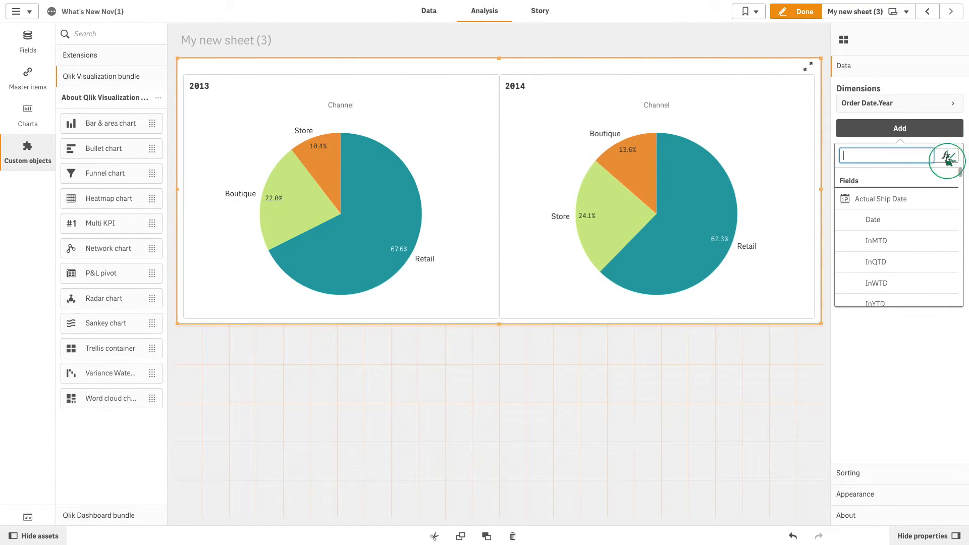
pyautogui.click(948, 157)
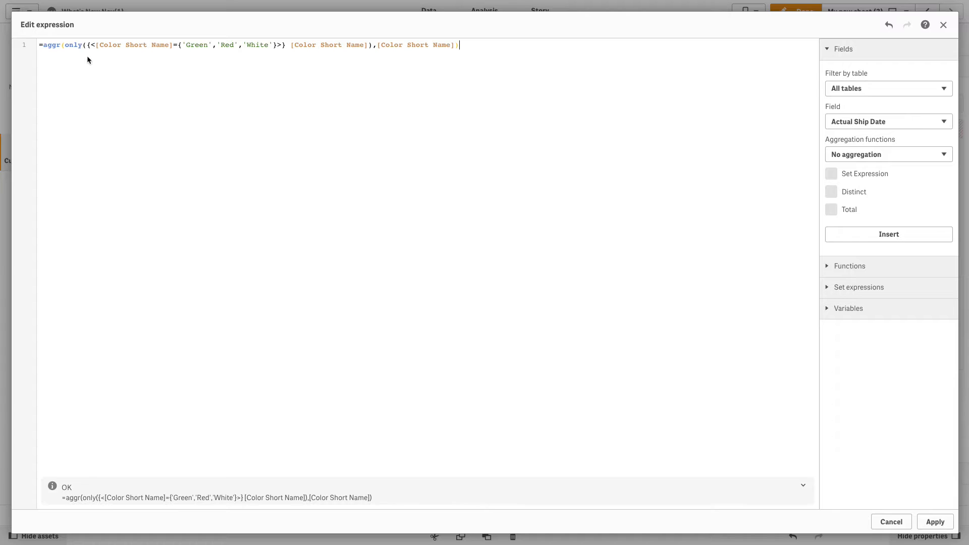
pyautogui.moveTo(460, 56)
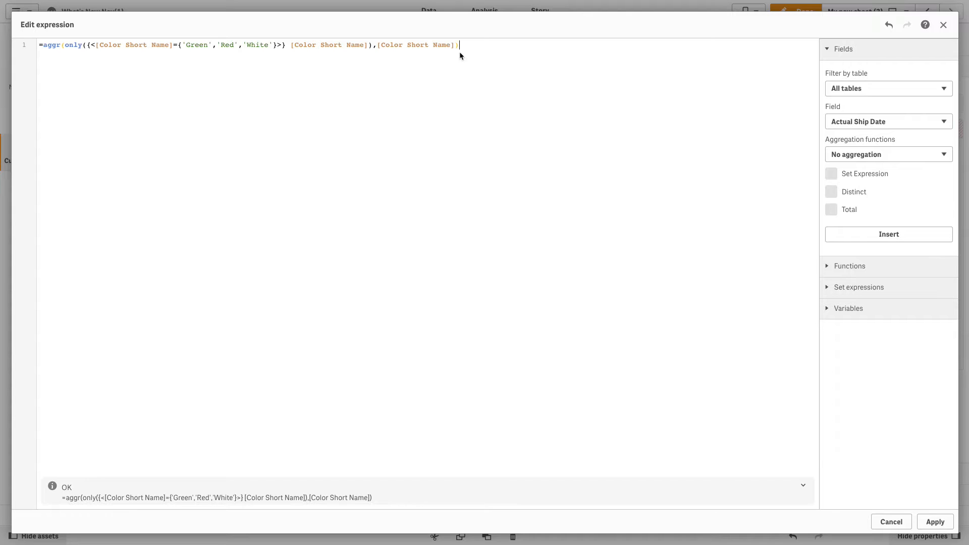
pyautogui.click(935, 522)
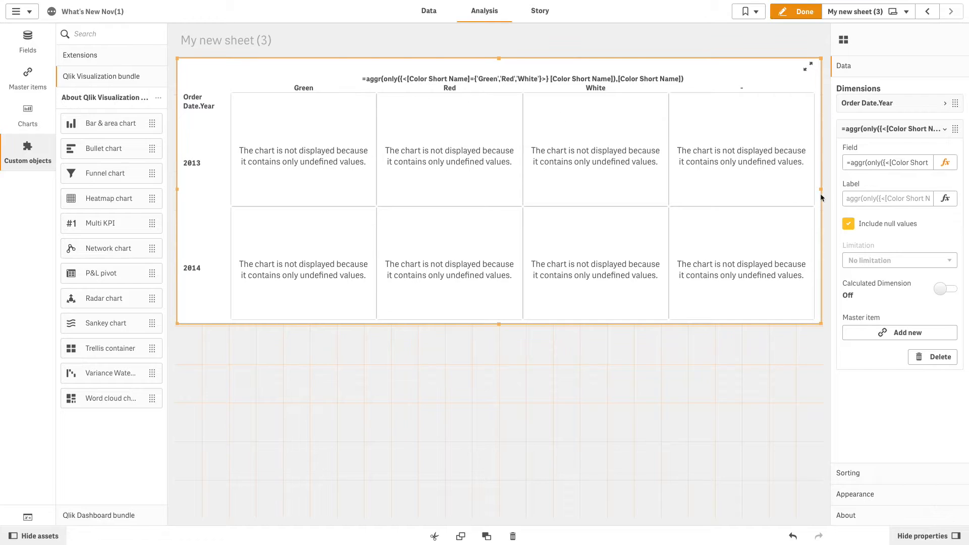
# - Label the colour dimension 'Color (not Blue or Black)' and exclude nulls on both dimensions
pyautogui.write('Color (not Blue or Black')
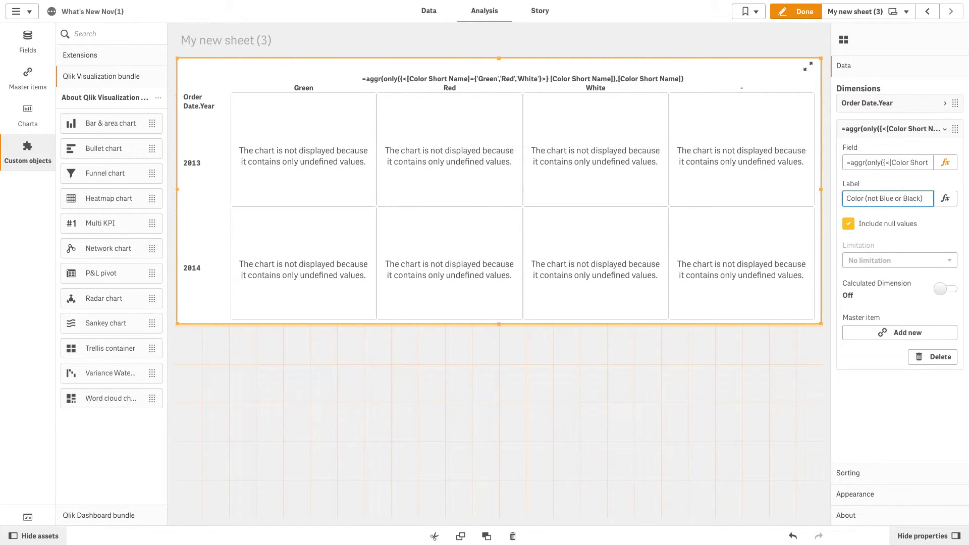
pyautogui.click(848, 223)
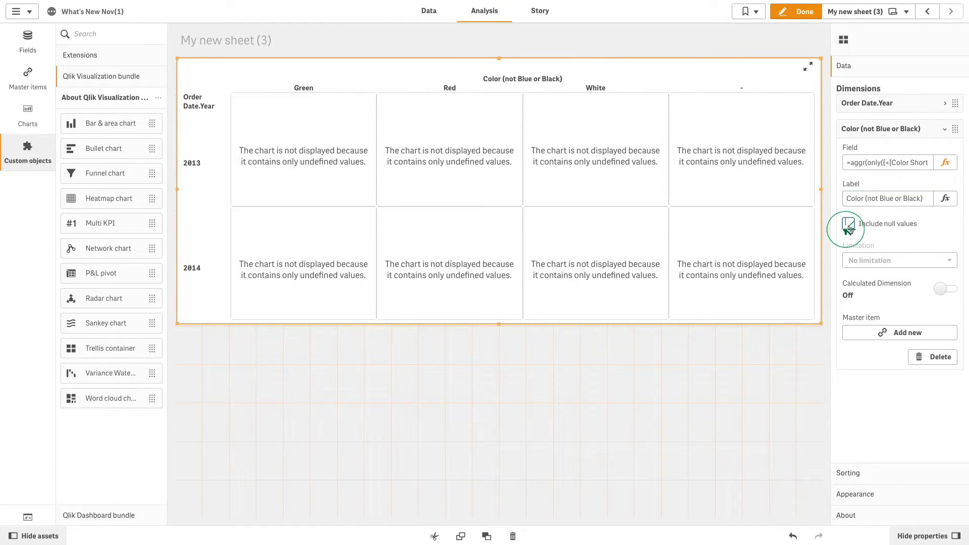
pyautogui.click(945, 288)
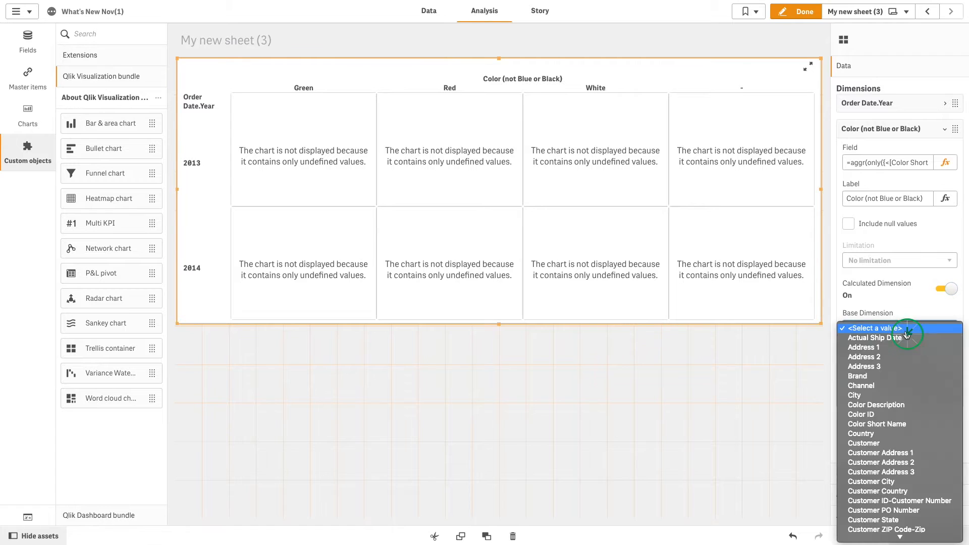
pyautogui.moveTo(876, 405)
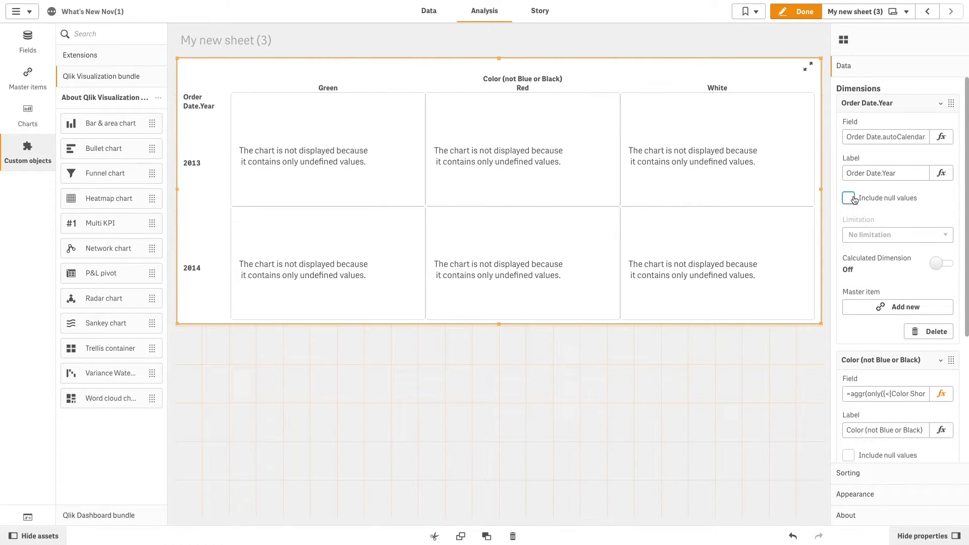
pyautogui.click(848, 198)
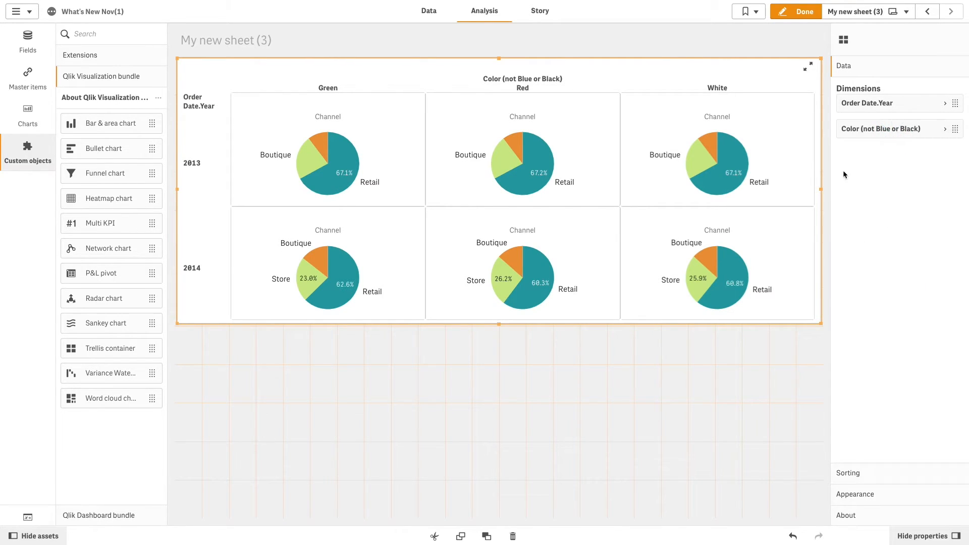
pyautogui.moveTo(363, 208)
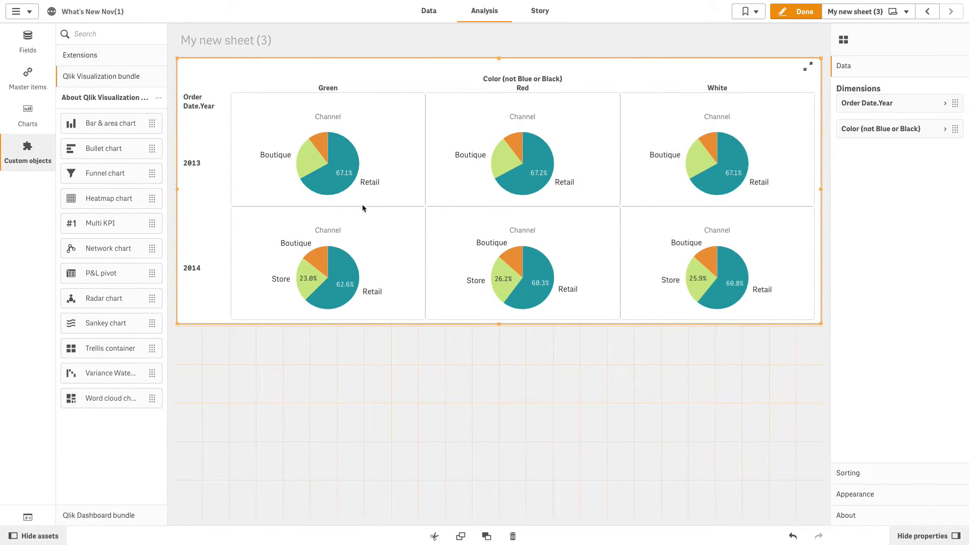
pyautogui.moveTo(388, 186)
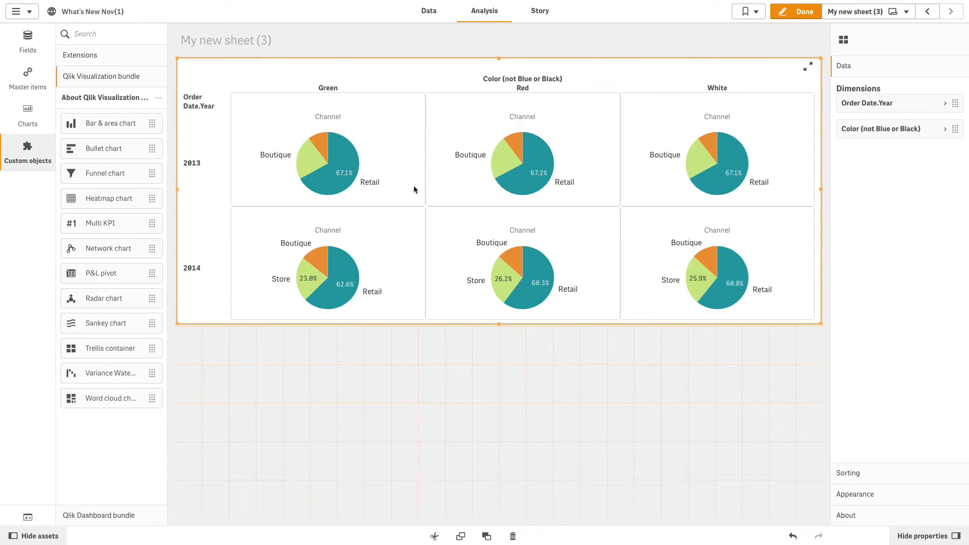
pyautogui.moveTo(857, 502)
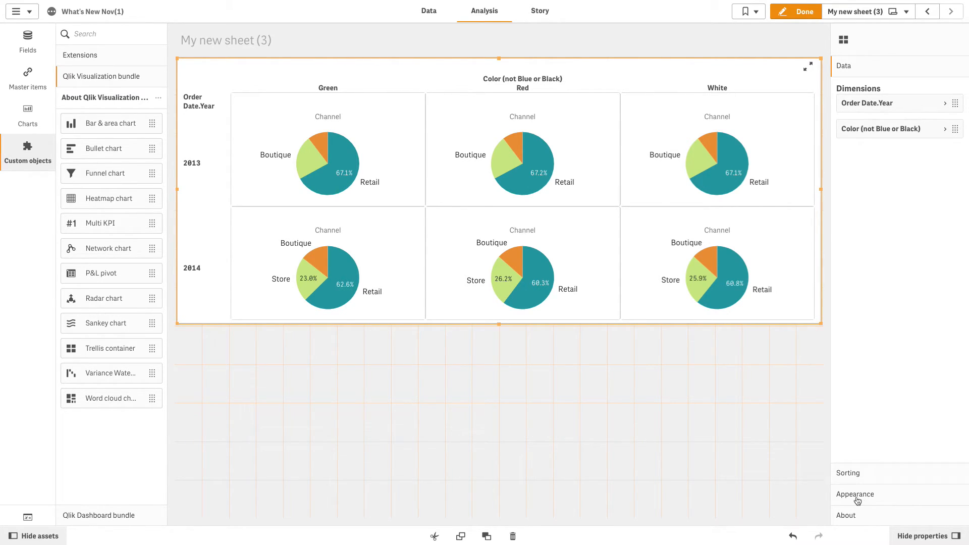
# - Turn on trellis borders with a set width and teal colour
pyautogui.click(855, 494)
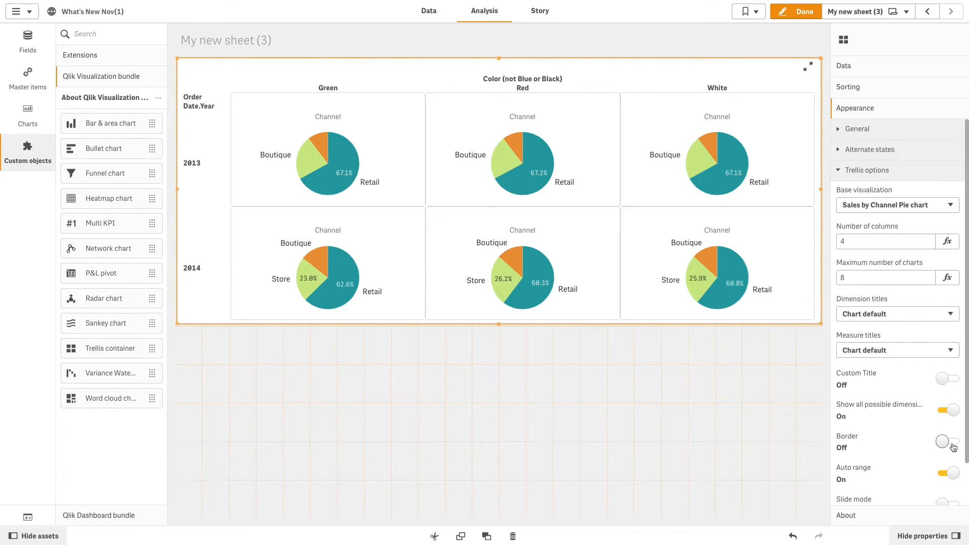
pyautogui.click(943, 441)
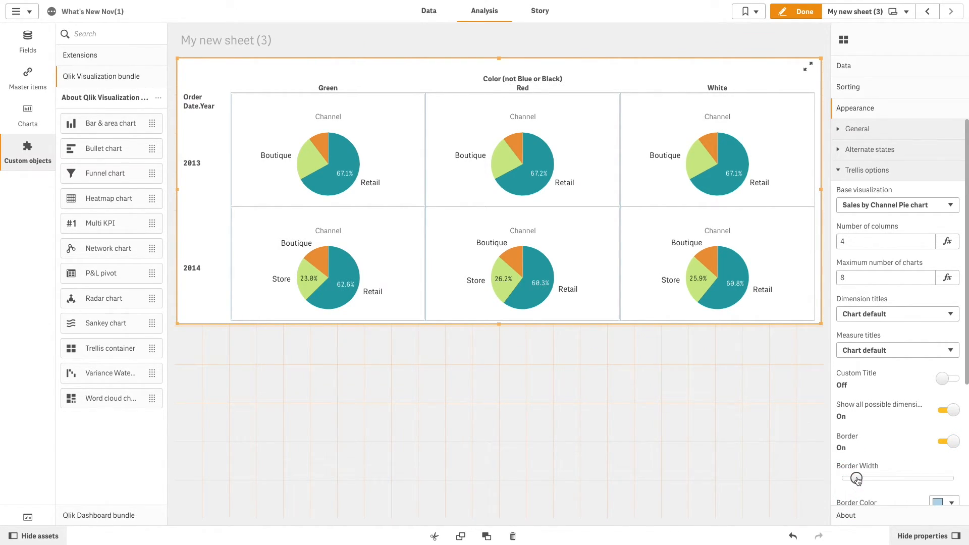
pyautogui.click(944, 501)
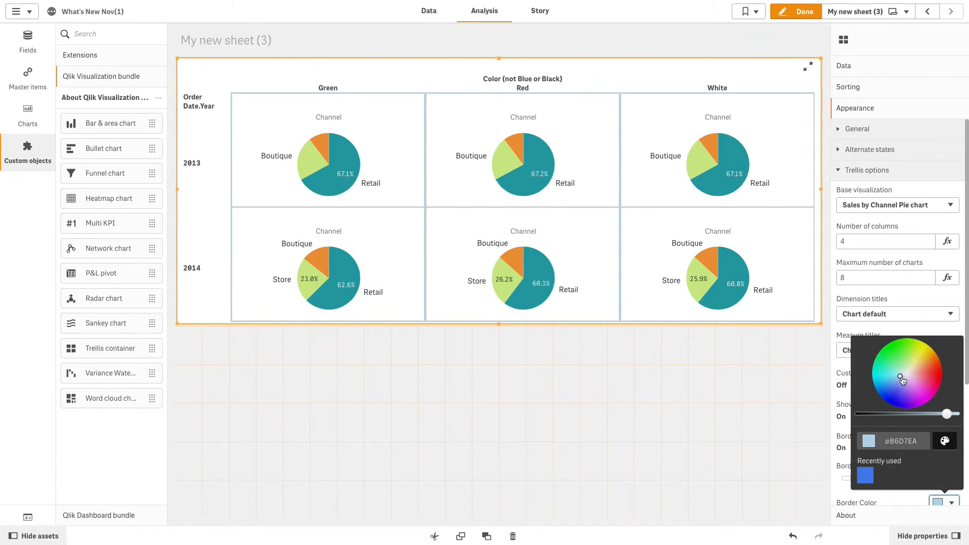
pyautogui.click(885, 375)
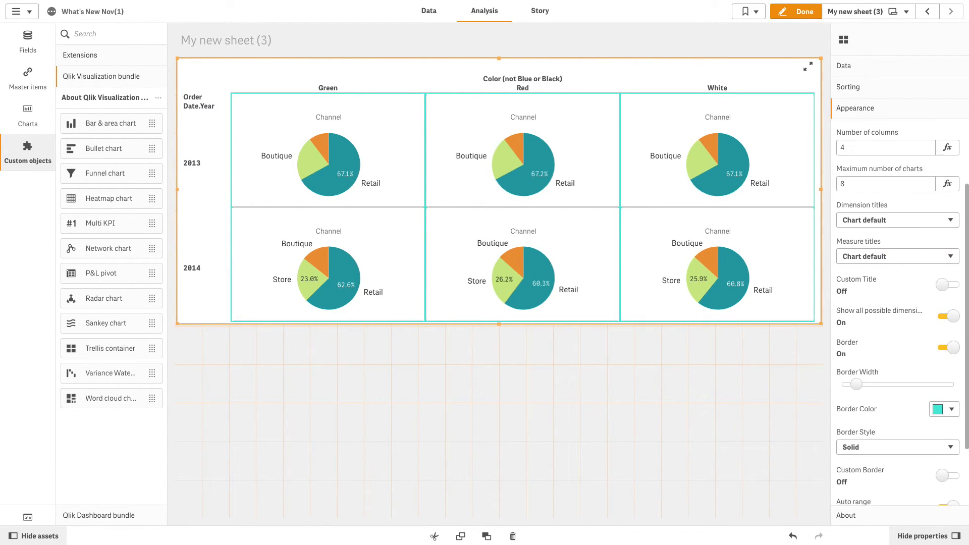
pyautogui.click(897, 447)
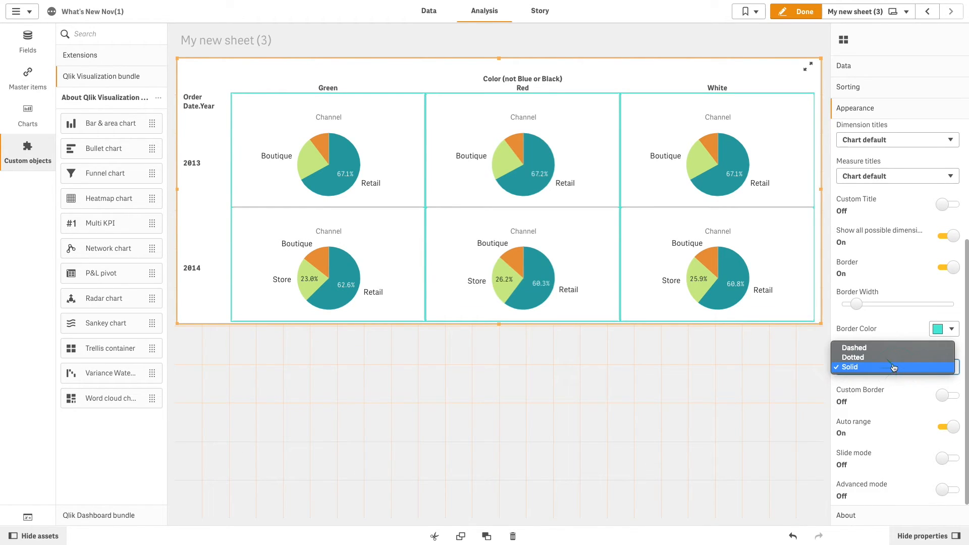
pyautogui.click(851, 348)
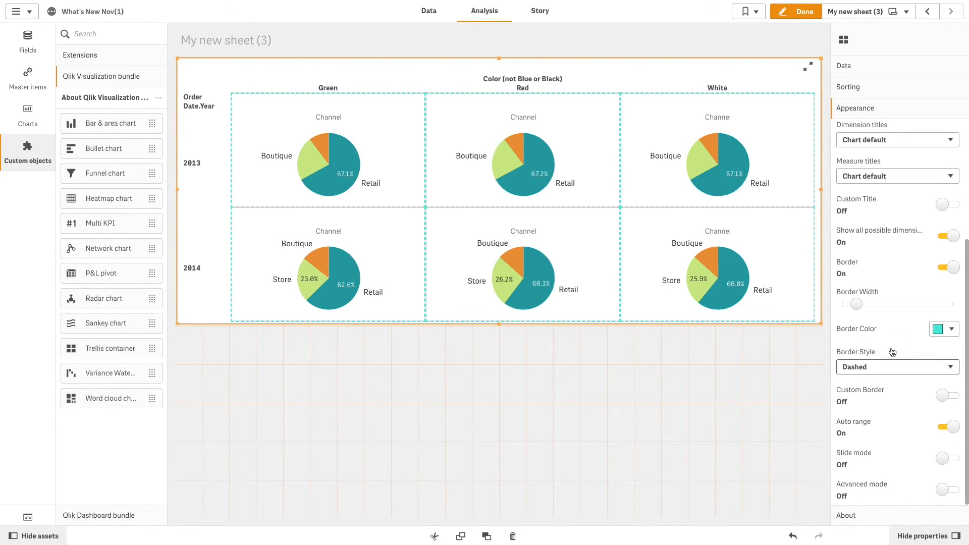
pyautogui.click(895, 366)
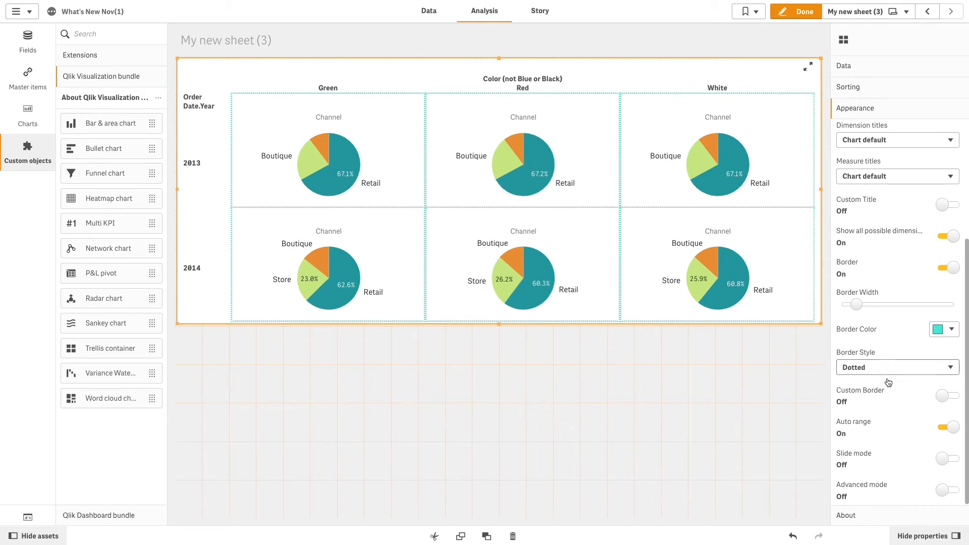
pyautogui.click(895, 367)
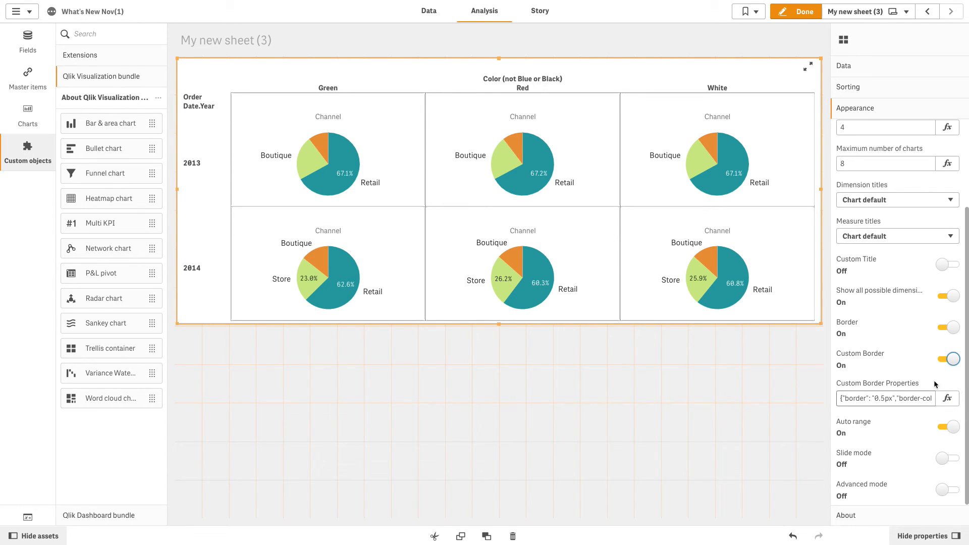
pyautogui.click(945, 358)
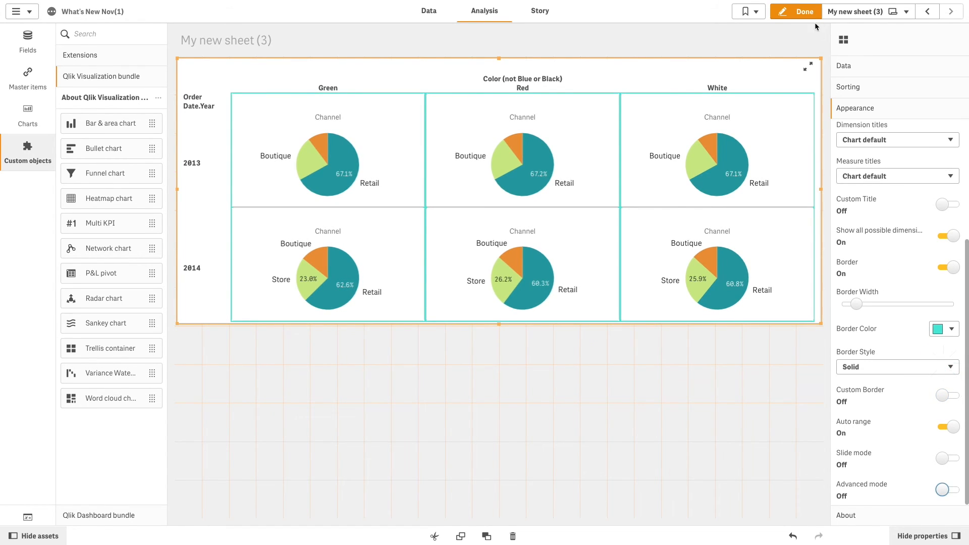
# - Exit edit mode to view the teal-bordered year-colour pie chart trellis
pyautogui.click(796, 11)
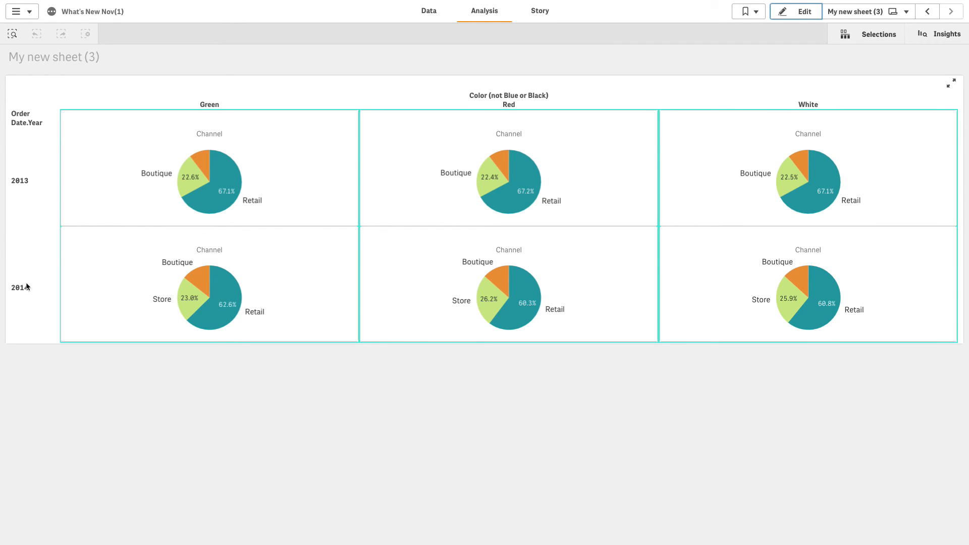
pyautogui.moveTo(886, 339)
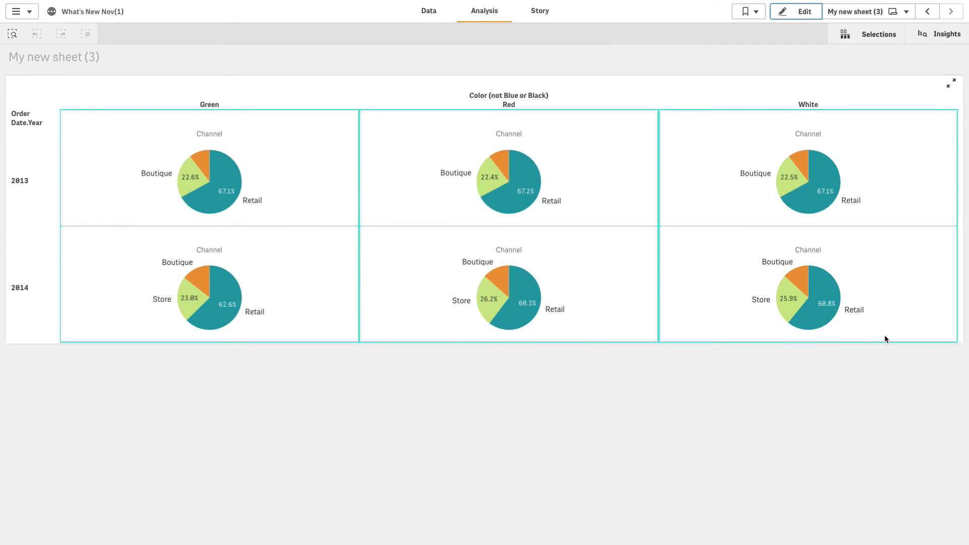